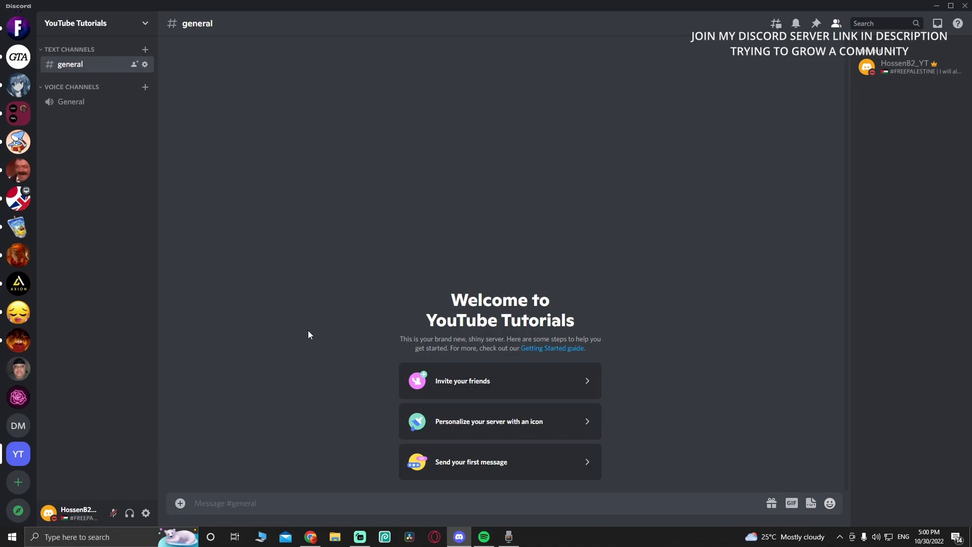
pyautogui.moveTo(319, 536)
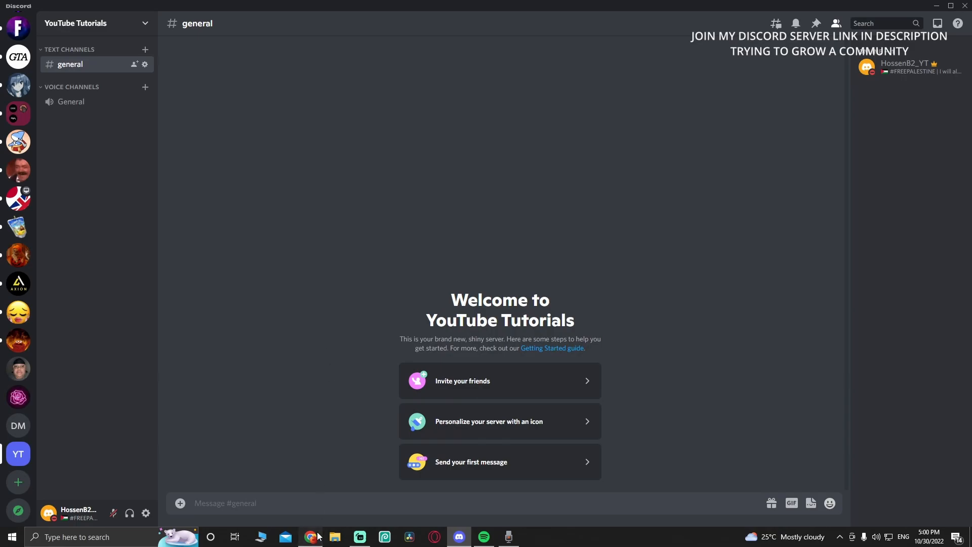
# - Follow the Pokétwo 'Add to Discord' link so the Discord OAuth sign-in page loads
pyautogui.click(310, 536)
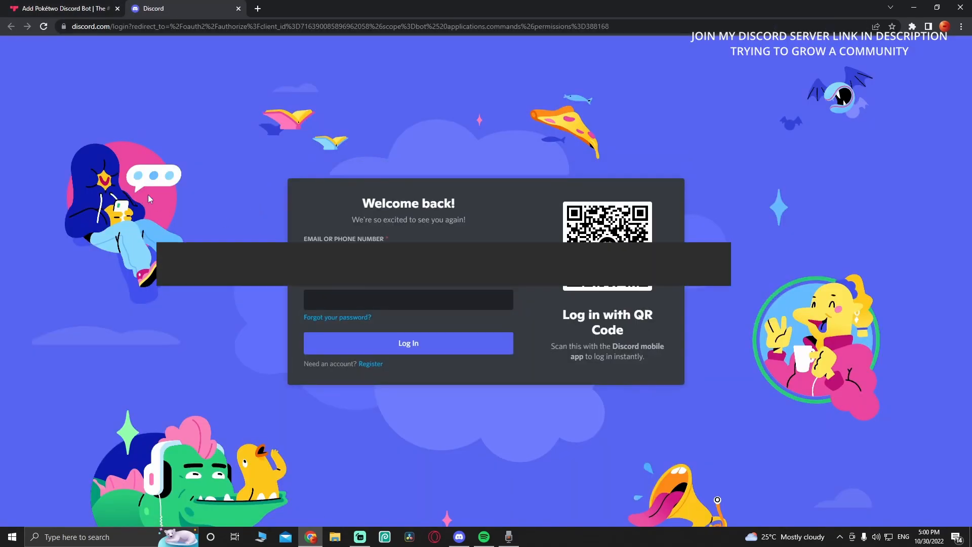
# - Authorize Pokétwo on YouTube Tutorials with Administrator permission withheld
pyautogui.click(408, 343)
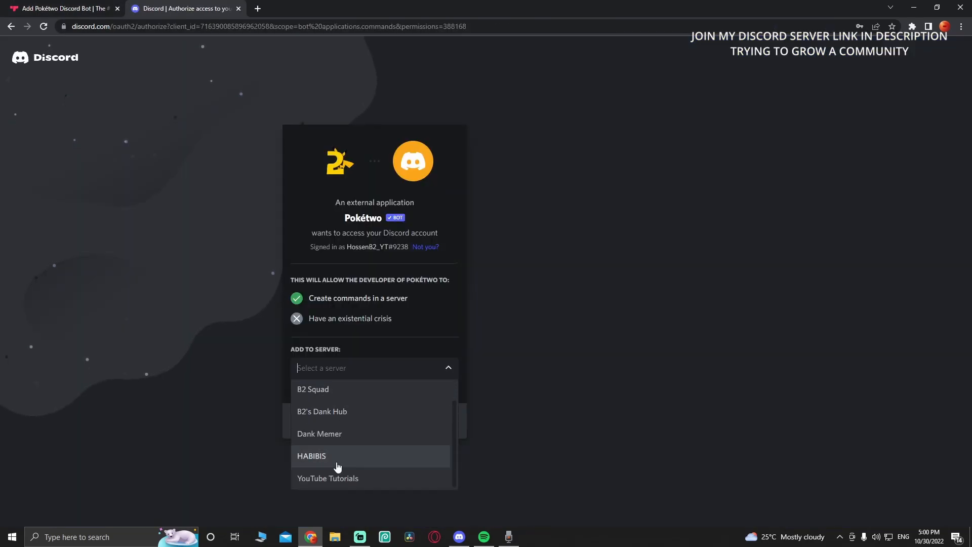
pyautogui.click(328, 478)
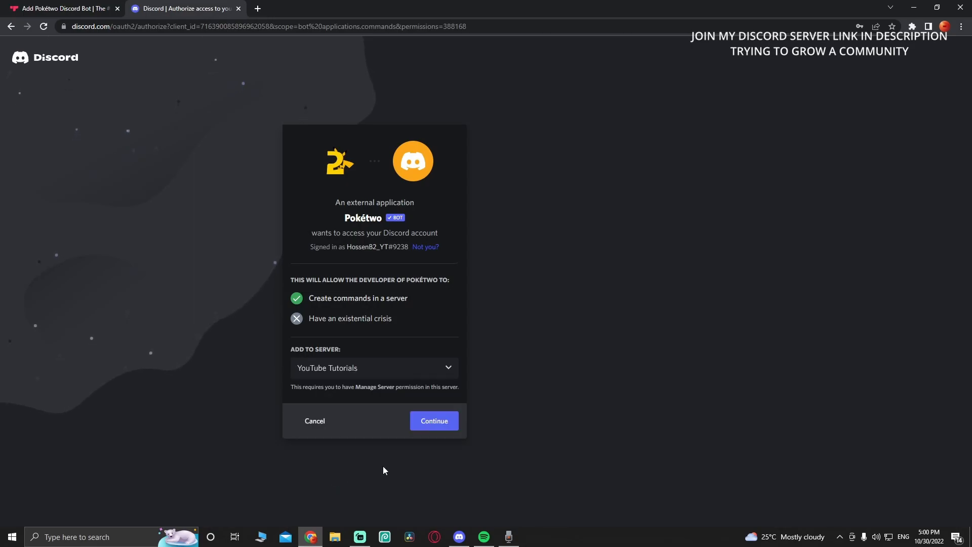
pyautogui.click(434, 421)
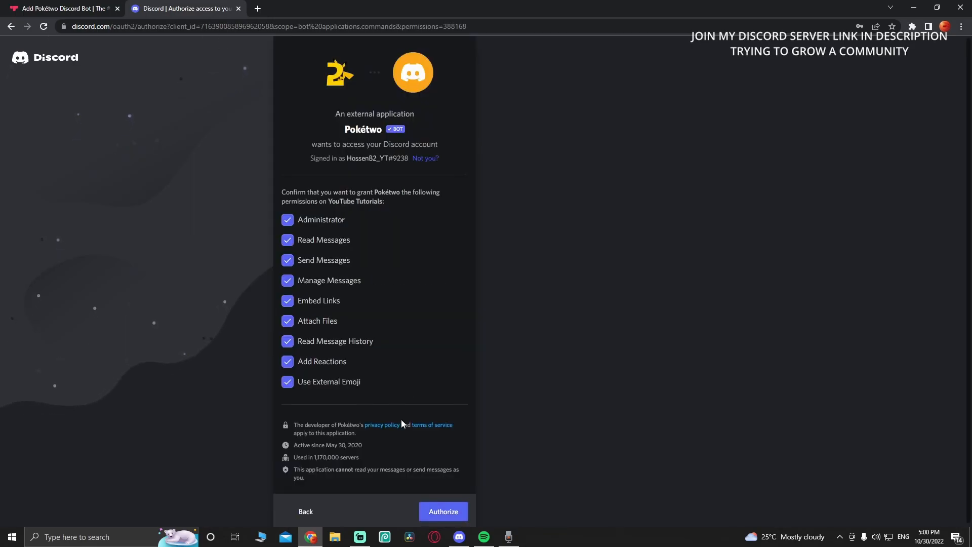
pyautogui.click(288, 217)
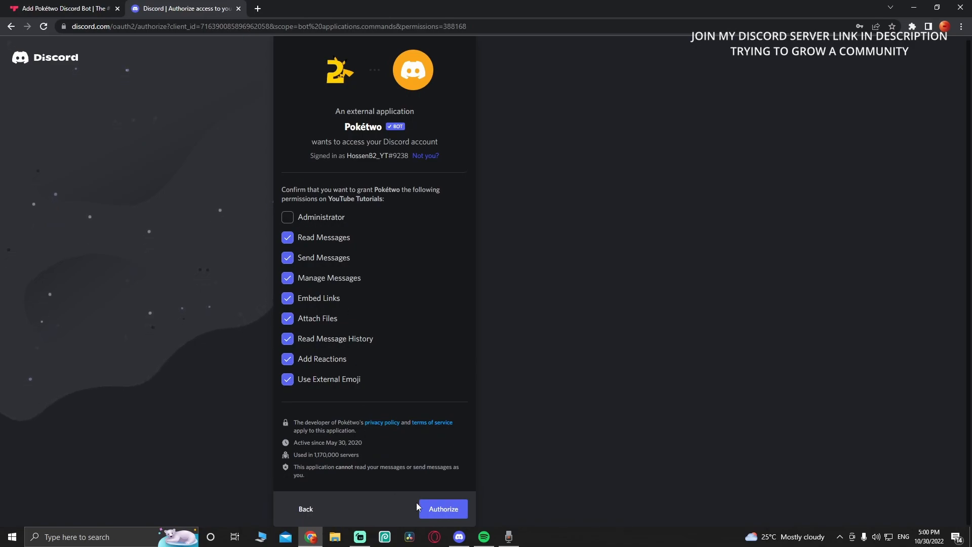
pyautogui.click(444, 509)
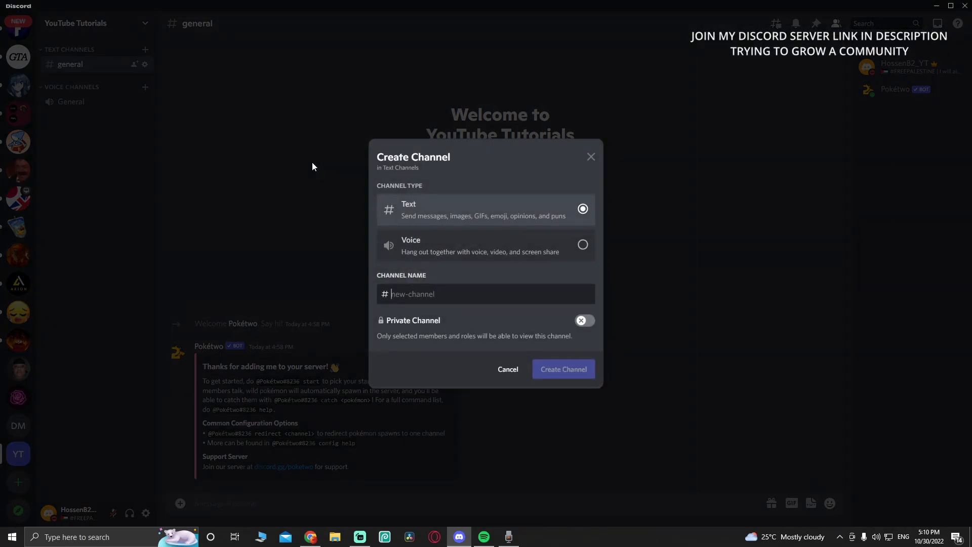
# - Create a new text channel named poketwo in the server
pyautogui.write('poke')
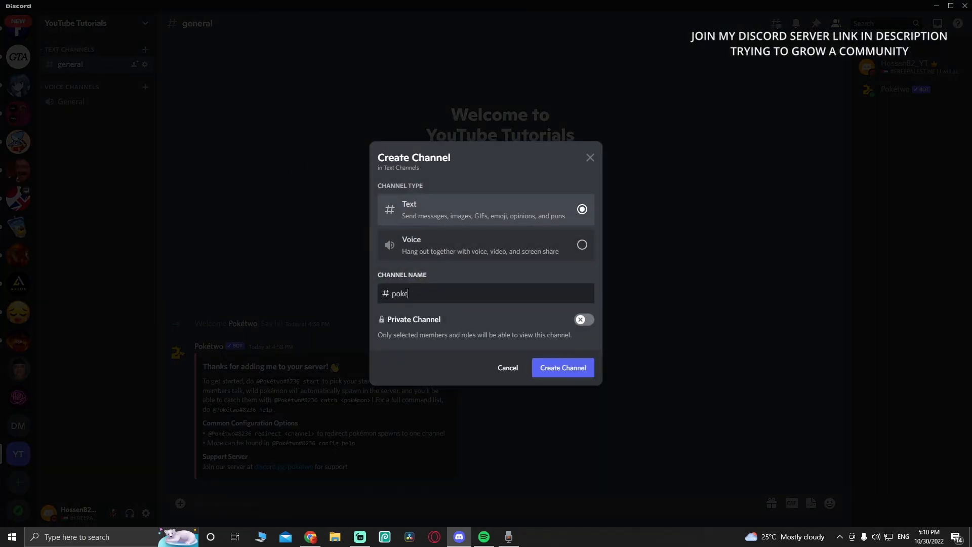
pyautogui.click(563, 368)
pyautogui.write('@Pokétwo r')
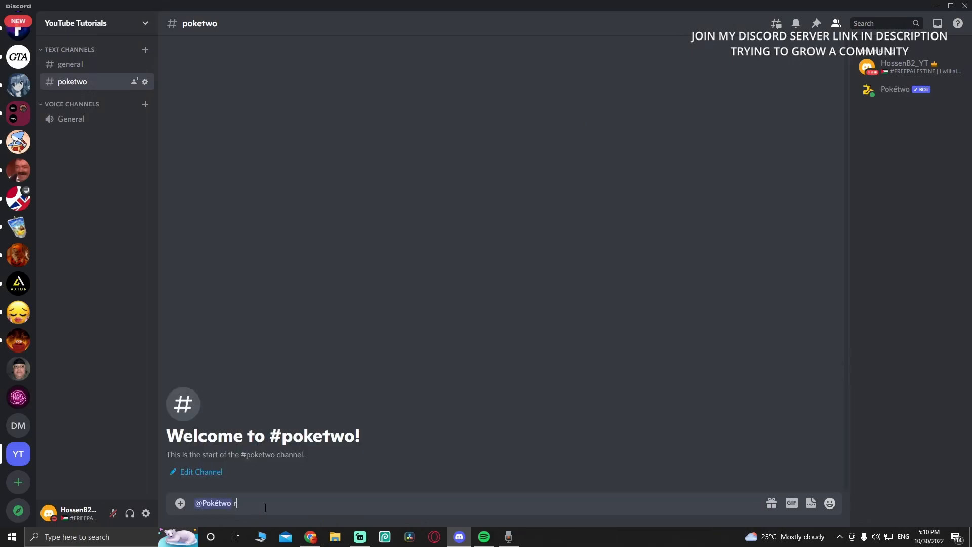
pyautogui.write('edirect #po')
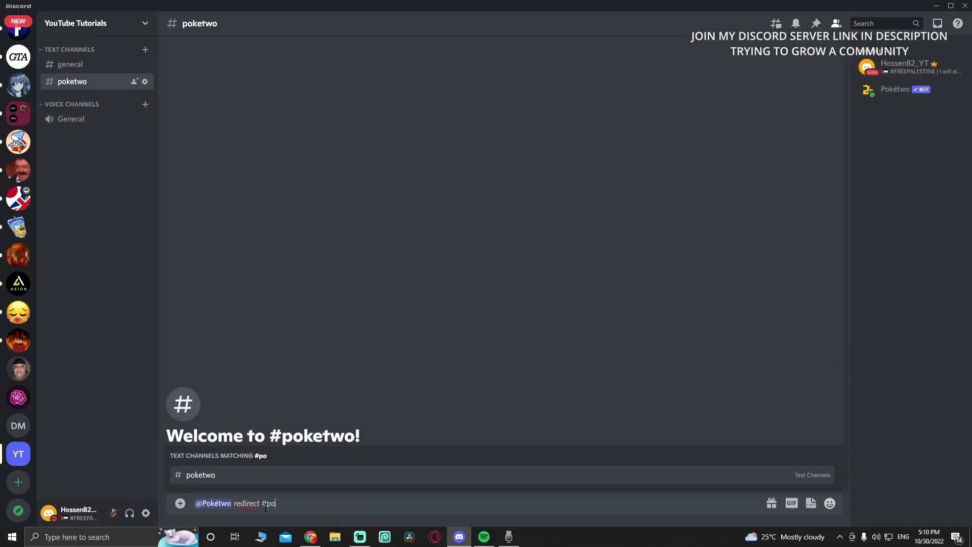
pyautogui.press('Enter')
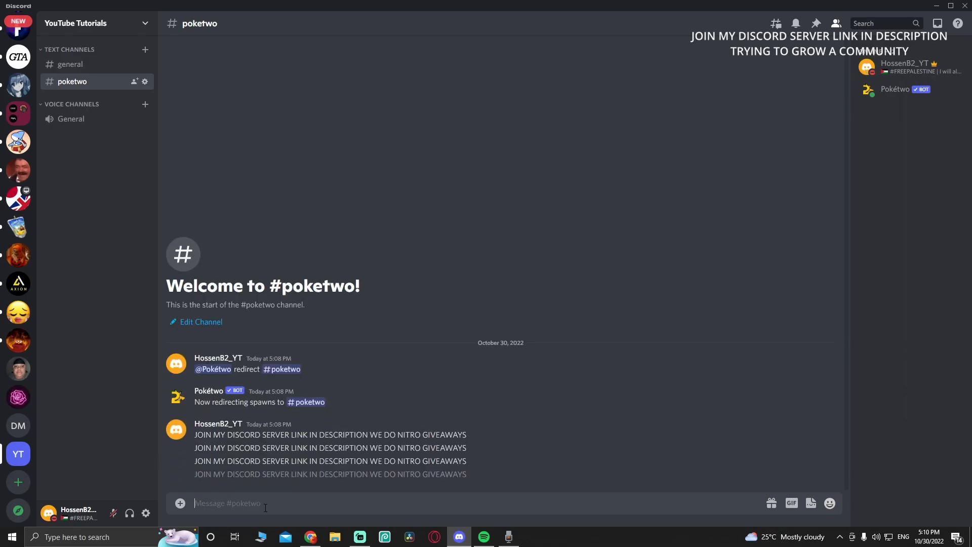
# - Post 'JOIN MY DISCORD SERVER LINK IN DESCRIPTION WE DO NITRO GIVEAWAYS' to trigger a spawn
pyautogui.write('JOIN MY DISCORD SERVER LINK IN DESCRIPTION WE DO NITRO GIVEAWAYS')
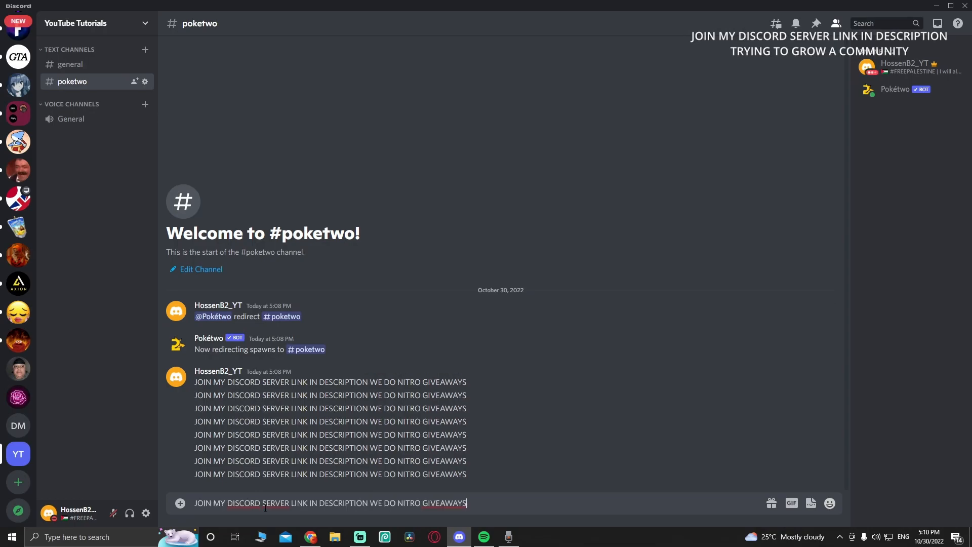
pyautogui.press('Enter')
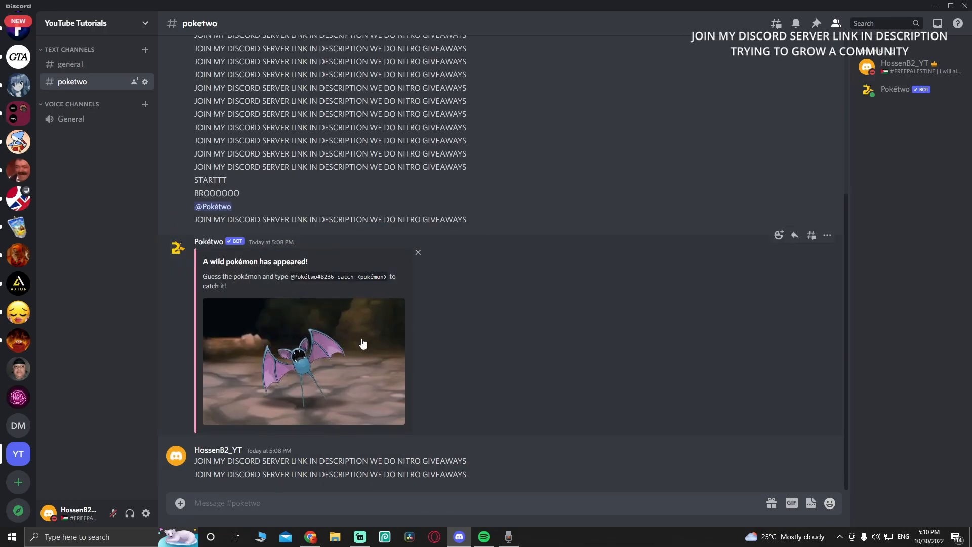
pyautogui.moveTo(219, 211)
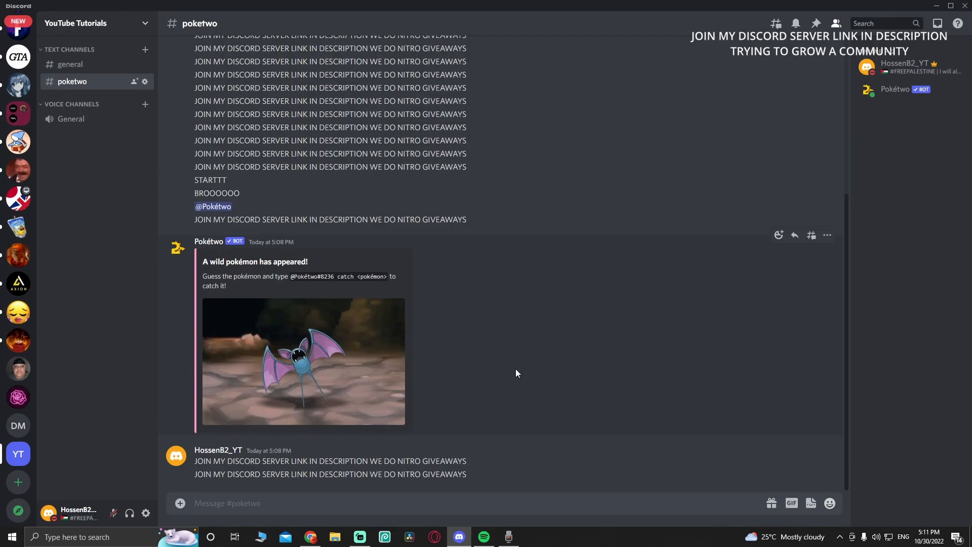
# - Keep chatting in #poketwo until Pokétwo announces a wild Pokémon has appeared
pyautogui.click(377, 503)
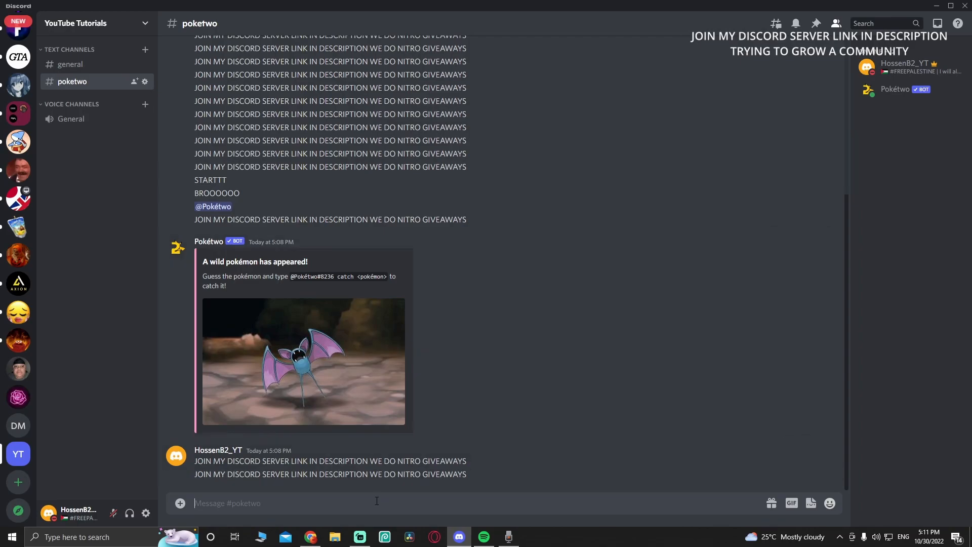